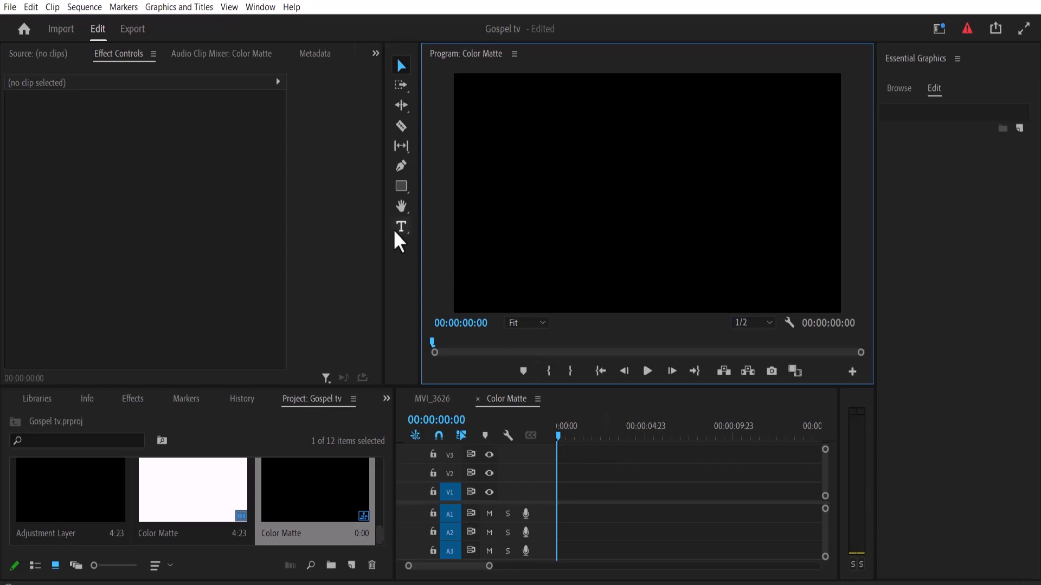
Step: Start a PREMIERE text layer in the Program Monitor, styled Arial Bold white and scaled up
click(400, 226)
text(PREMIERE)
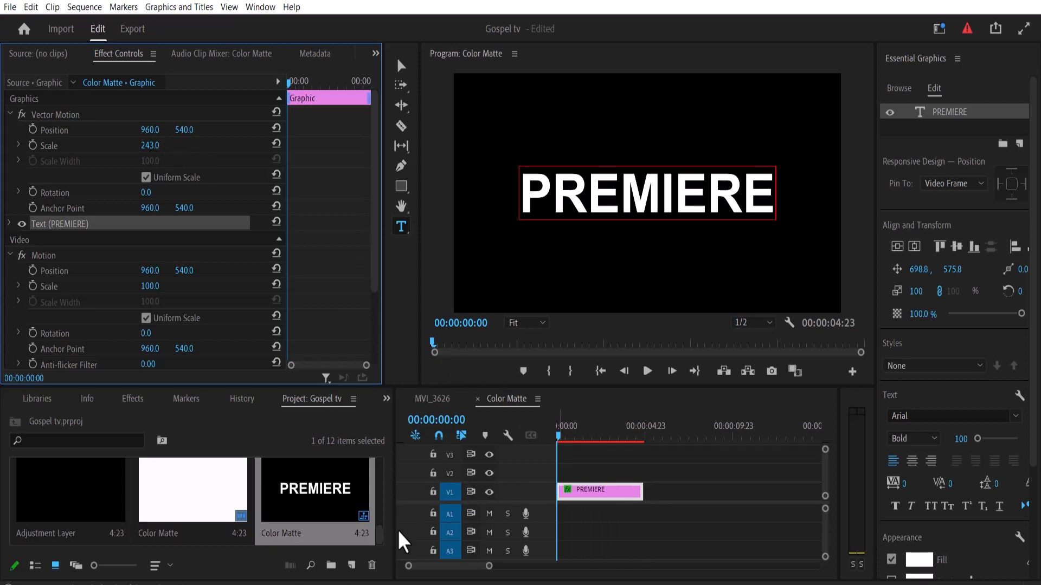
mouse_move(351, 564)
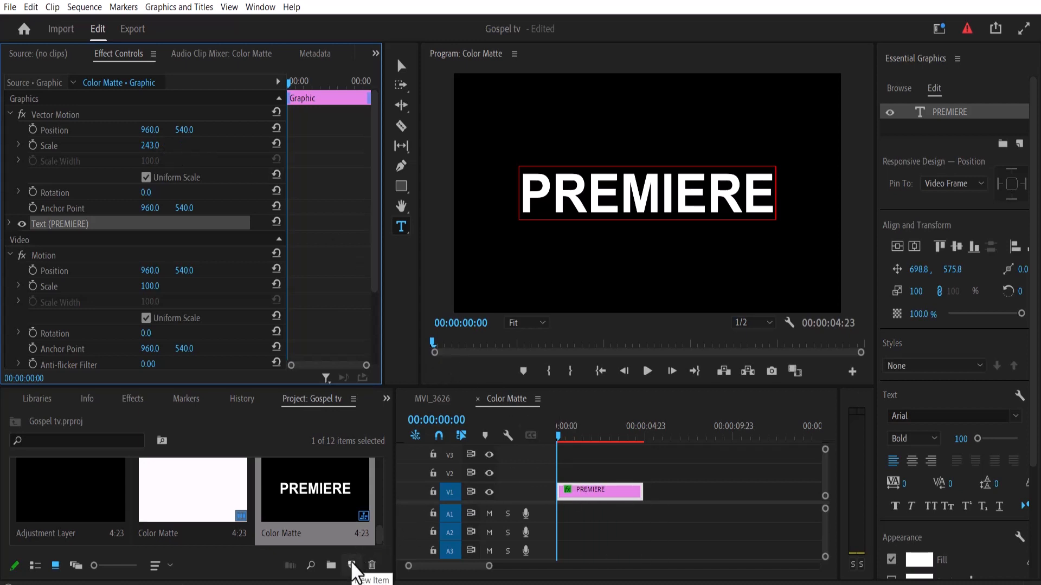
Step: Create a new white Color Matte with the default name
click(352, 566)
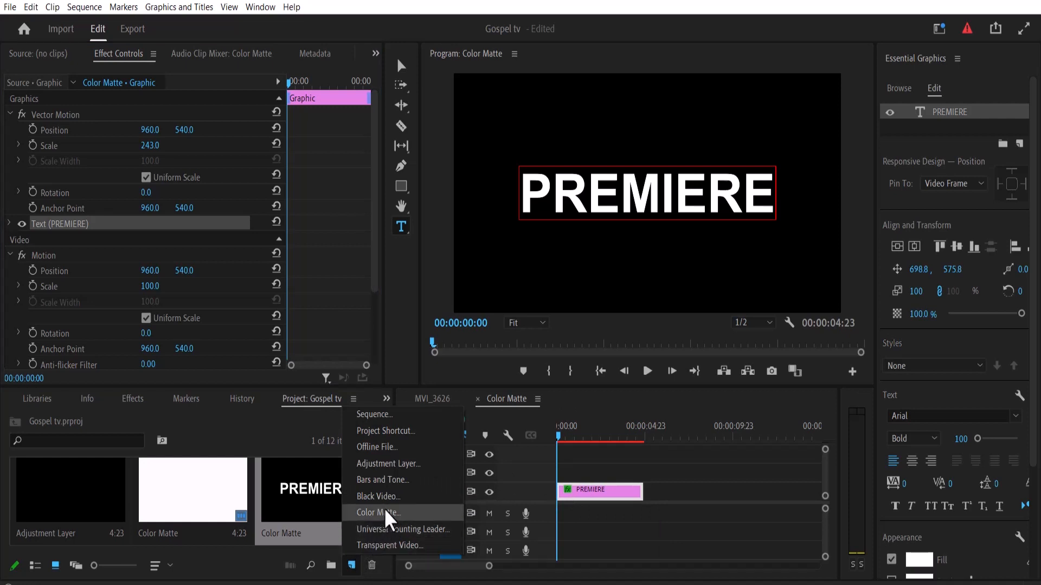
click(378, 513)
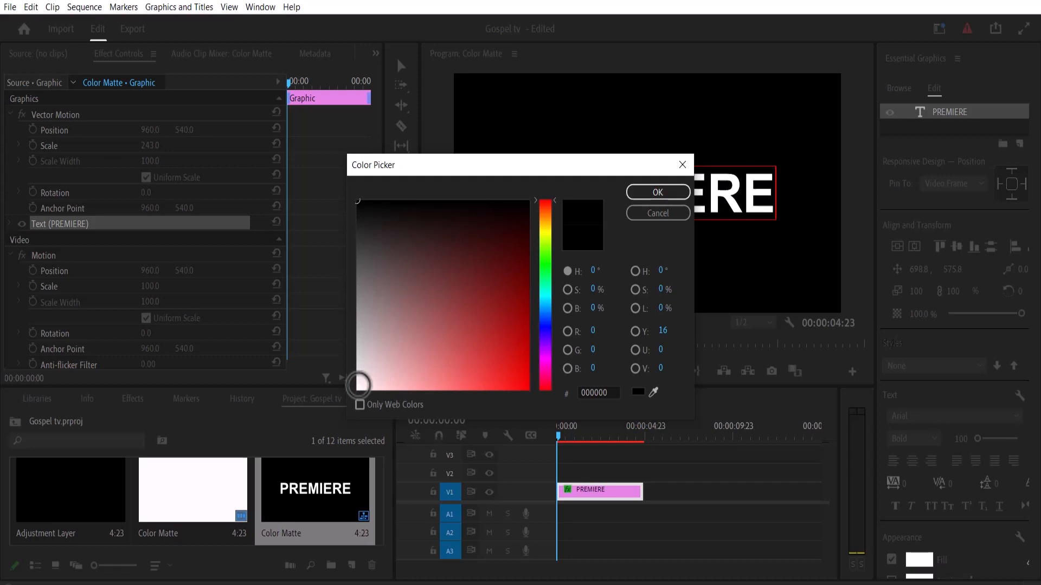
click(656, 192)
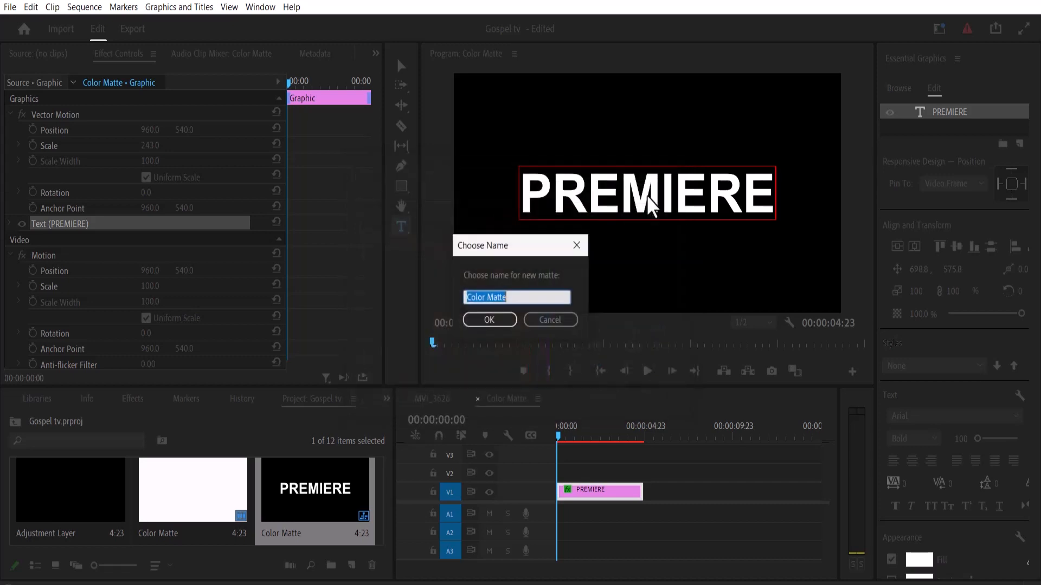
click(488, 319)
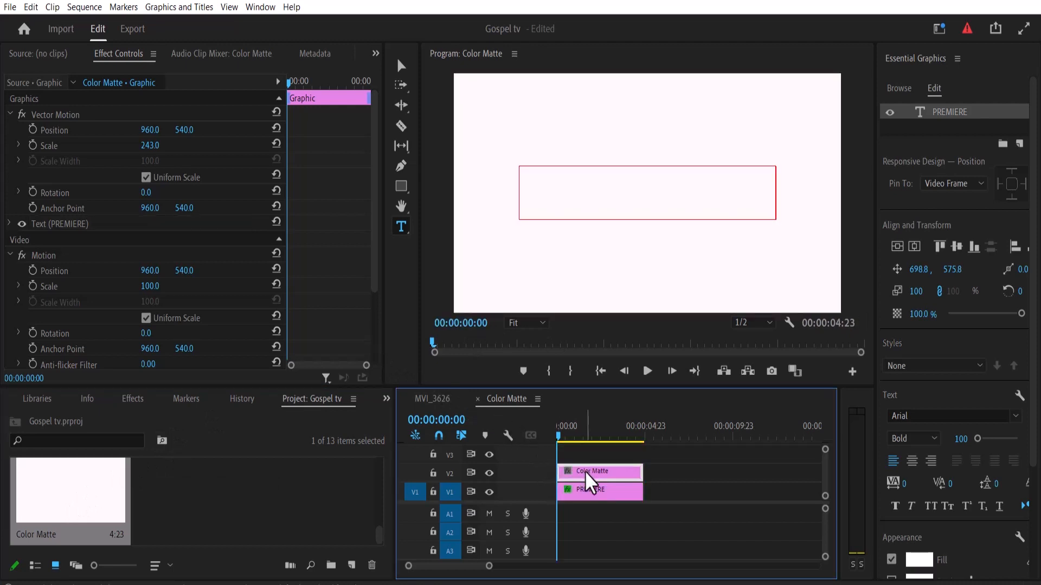
Step: Select the matte clip placed above the title and bring up the Effects list
click(597, 472)
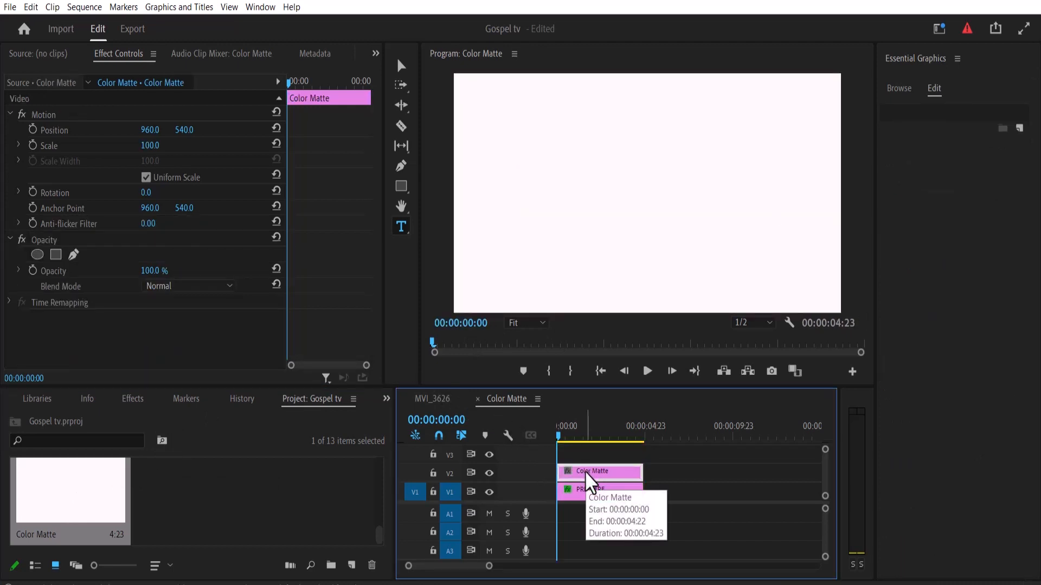
click(132, 399)
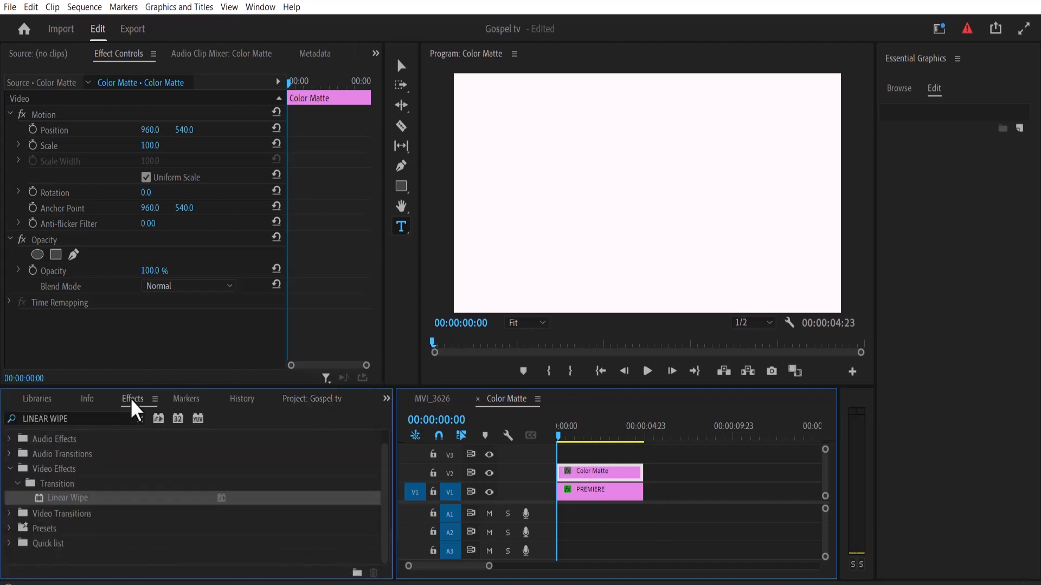
Step: Apply Linear Wipe from the search results to the white Color Matte clip
click(66, 418)
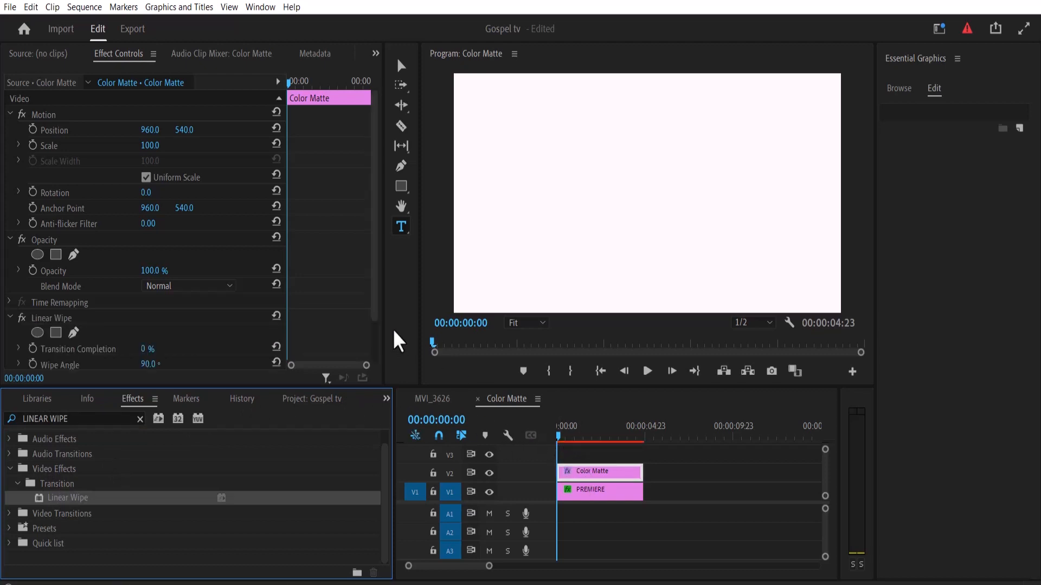
scroll(down, 3)
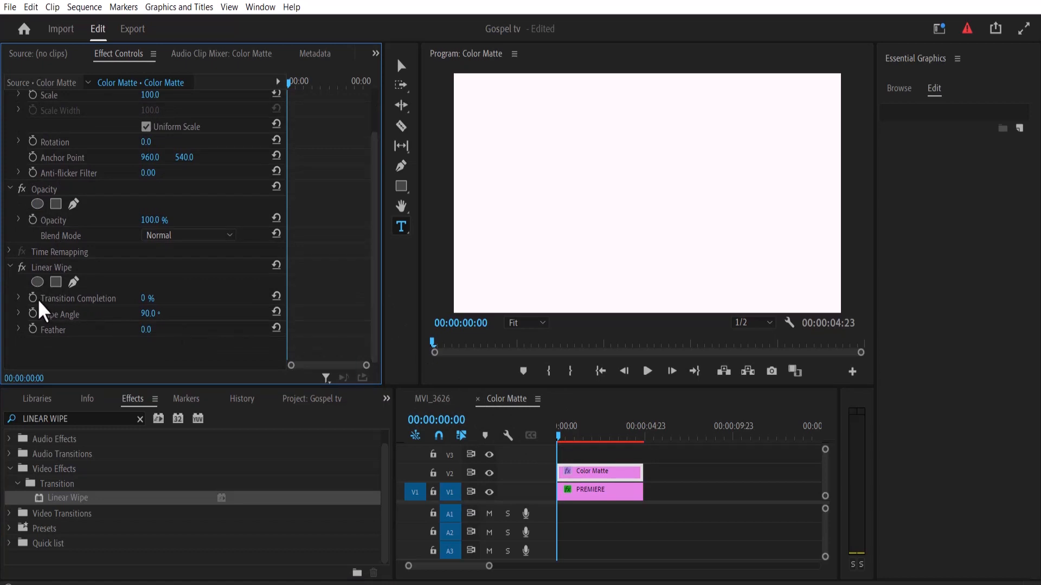
mouse_move(32, 312)
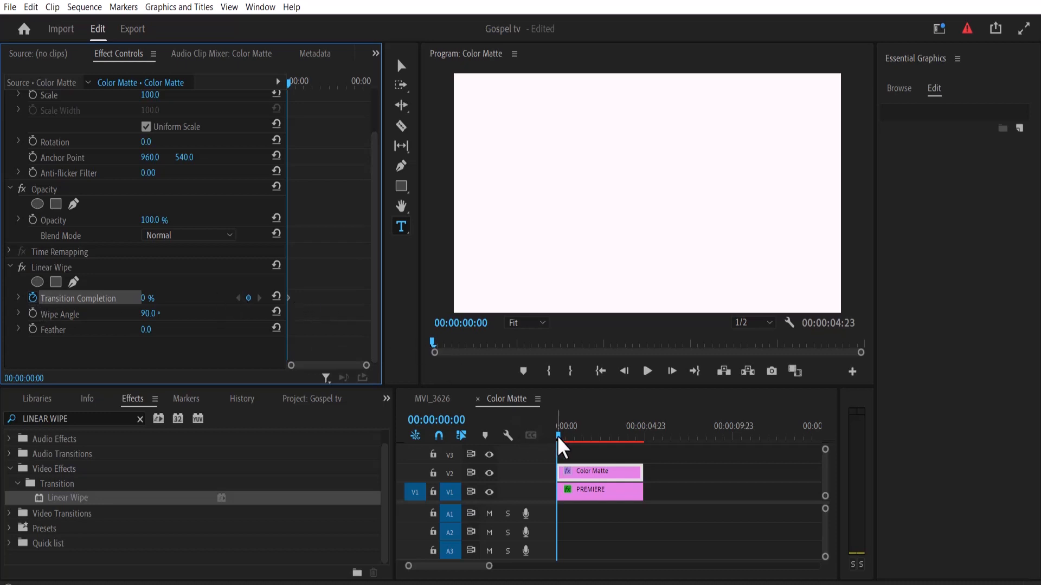
Step: Keyframe Transition Completion 0% at start to 100% at 00:00:01:00 and scrub to check
click(567, 438)
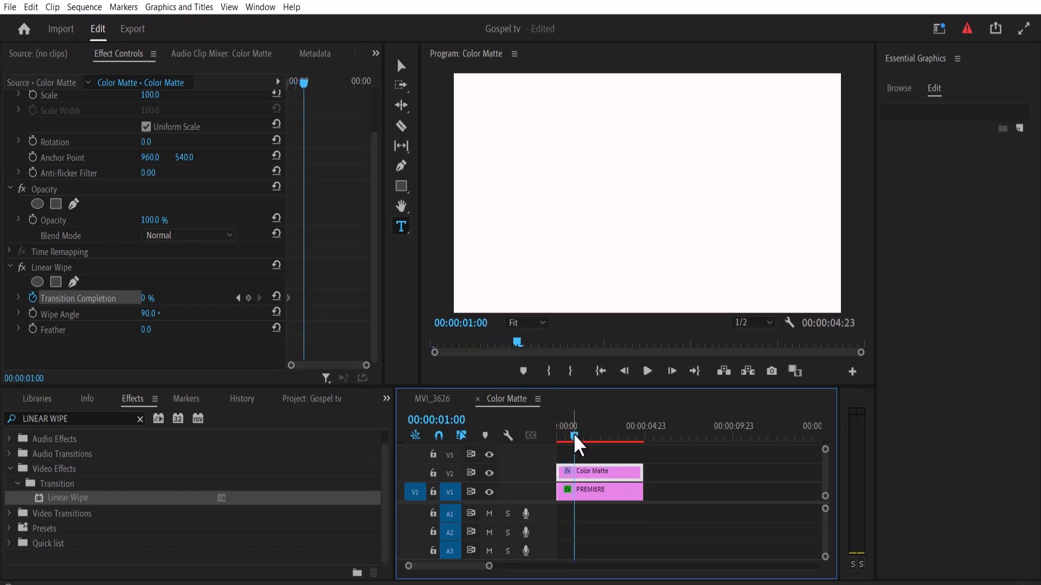
mouse_move(259, 336)
text(100)
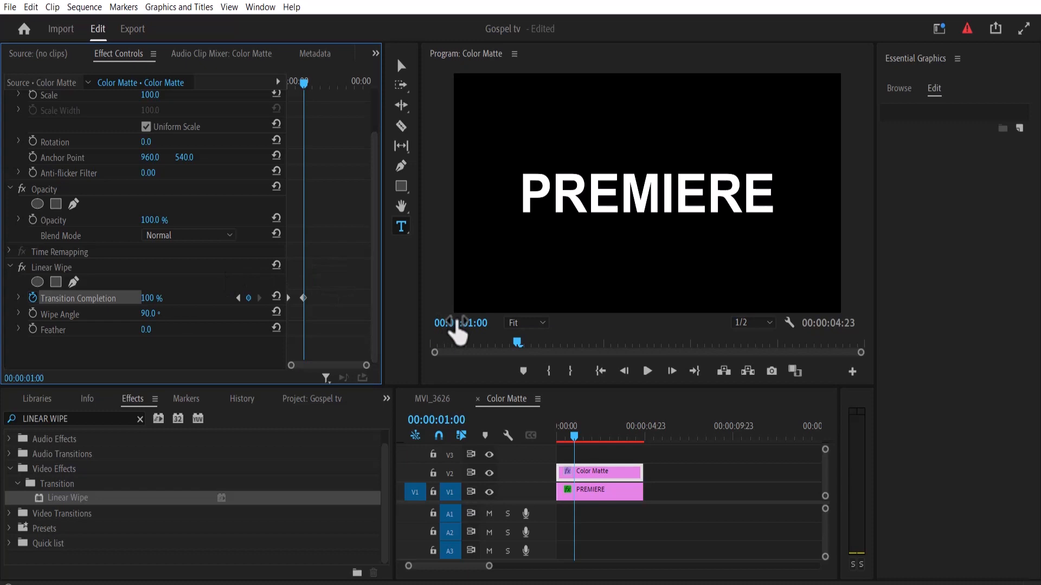
click(624, 371)
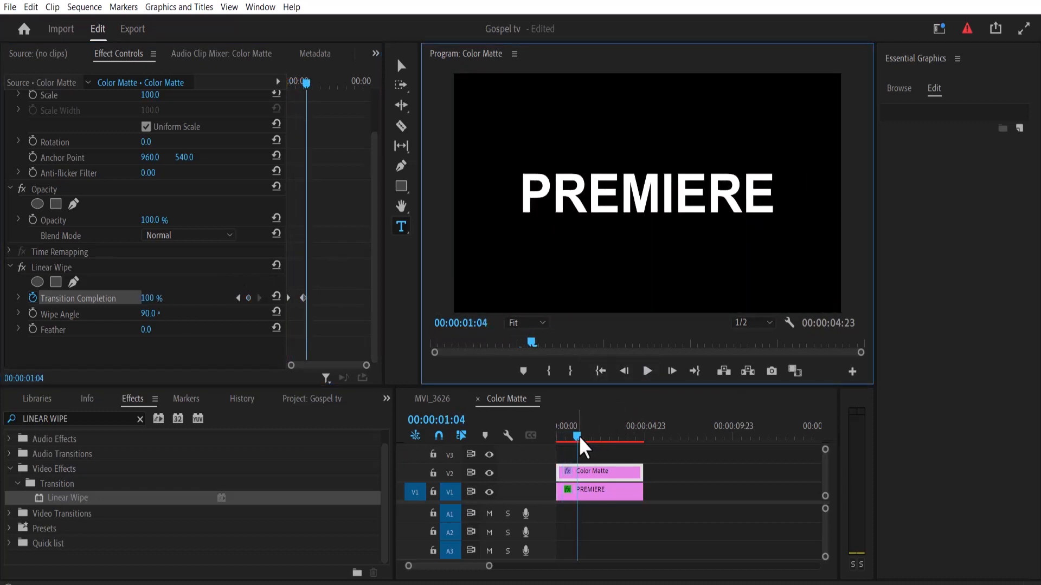
drag(579, 437, 569, 437)
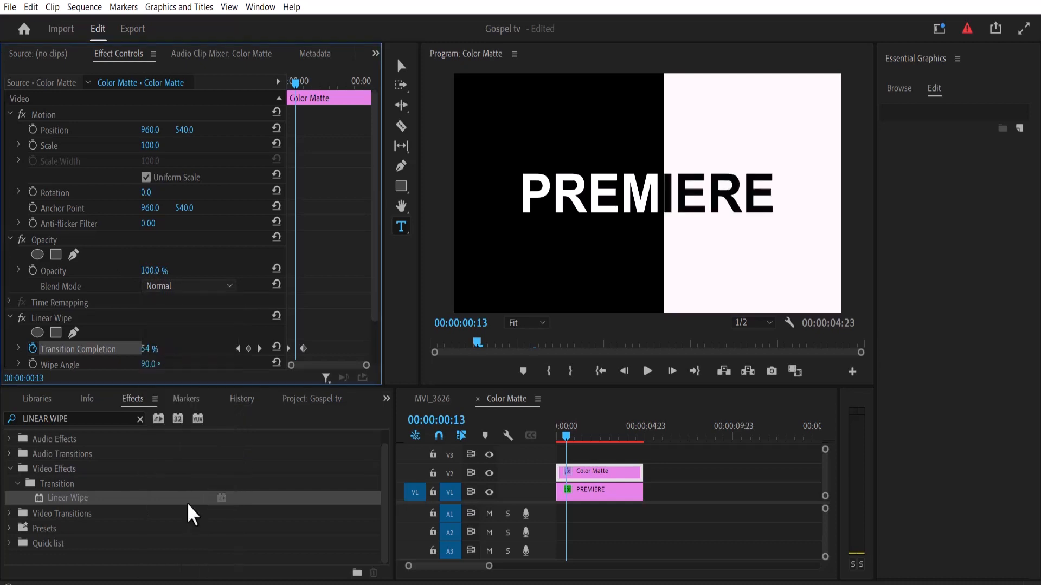
Step: Set the matte's Blend Mode to Difference and preview the wipe revealing PREMIERE
click(601, 371)
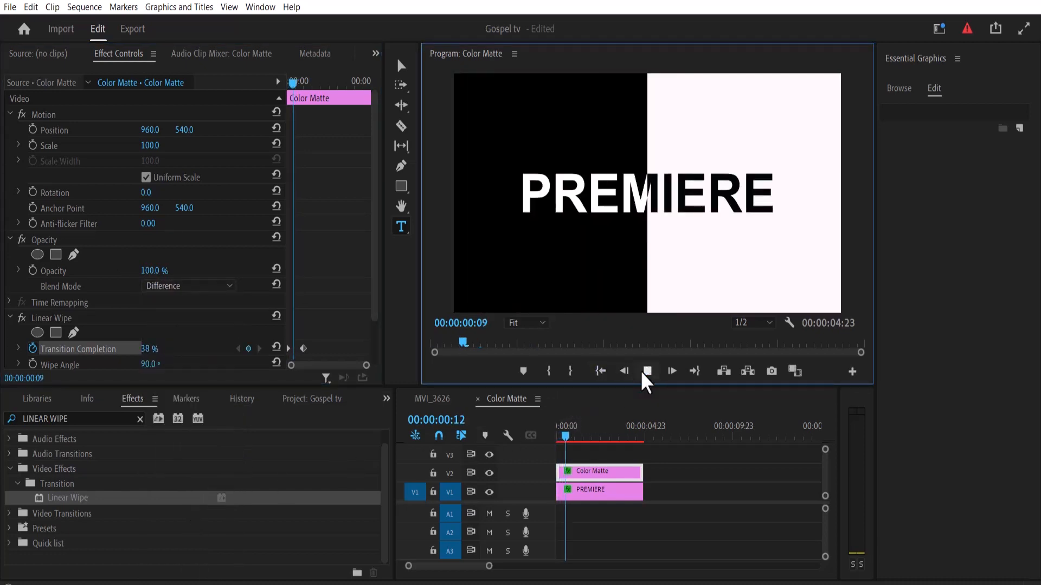
click(647, 370)
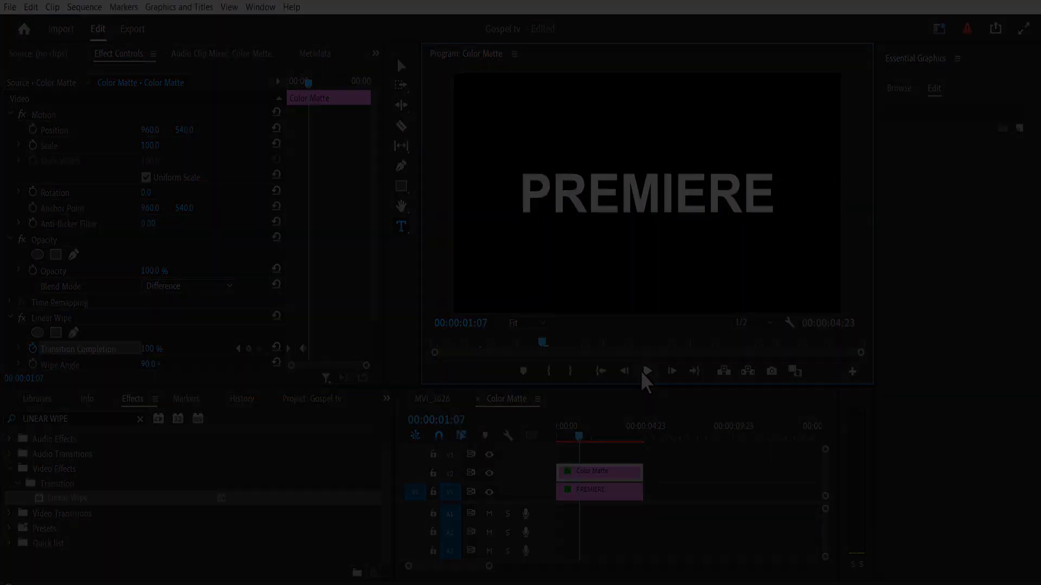